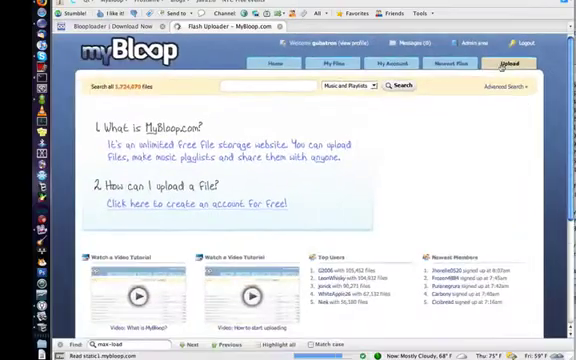
# Open the Bloop Explorer File Manager from the MyBloop homepage.
pyautogui.click(500, 64)
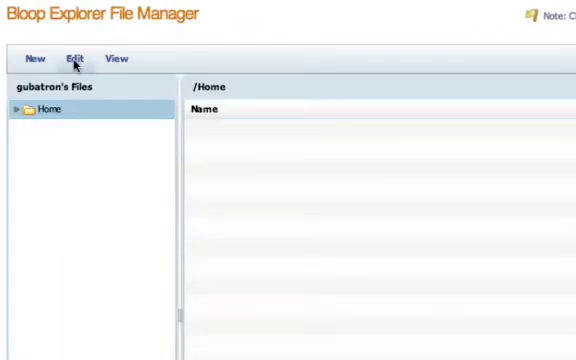
# Expand Home and images in the folder tree and open the 'pics from phone' folder.
pyautogui.click(16, 110)
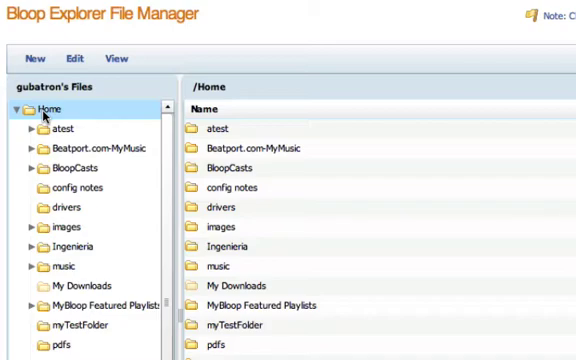
pyautogui.click(68, 188)
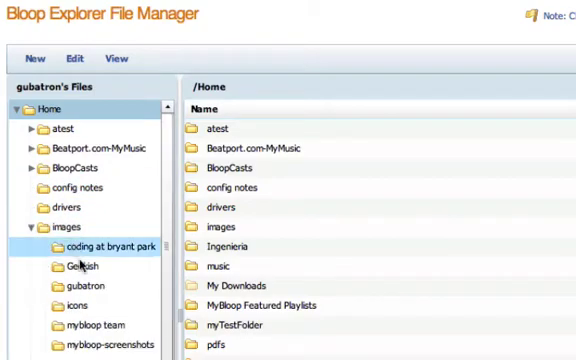
pyautogui.scroll(-3)
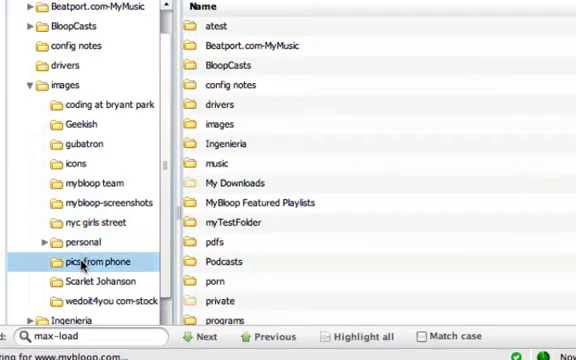
pyautogui.click(100, 260)
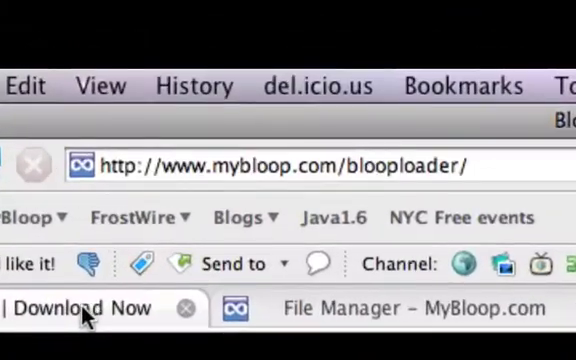
# Switch to the mybloop.com/bloploader 'Download Now' page.
pyautogui.click(280, 164)
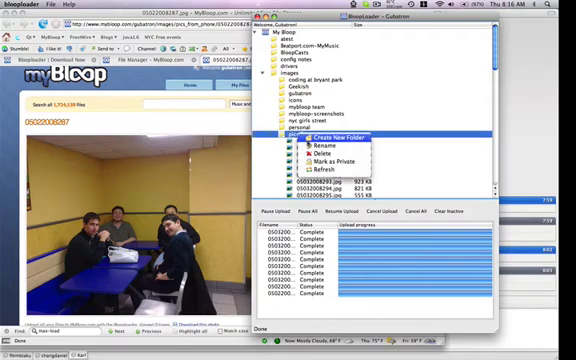
pyautogui.moveTo(318, 152)
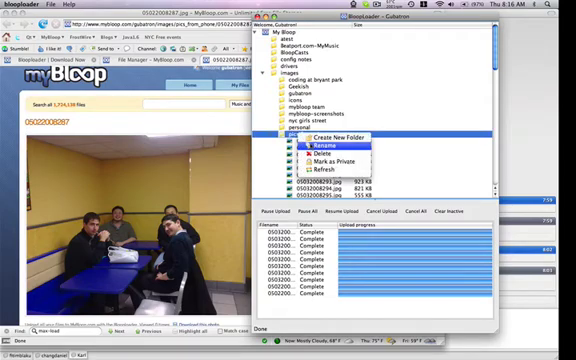